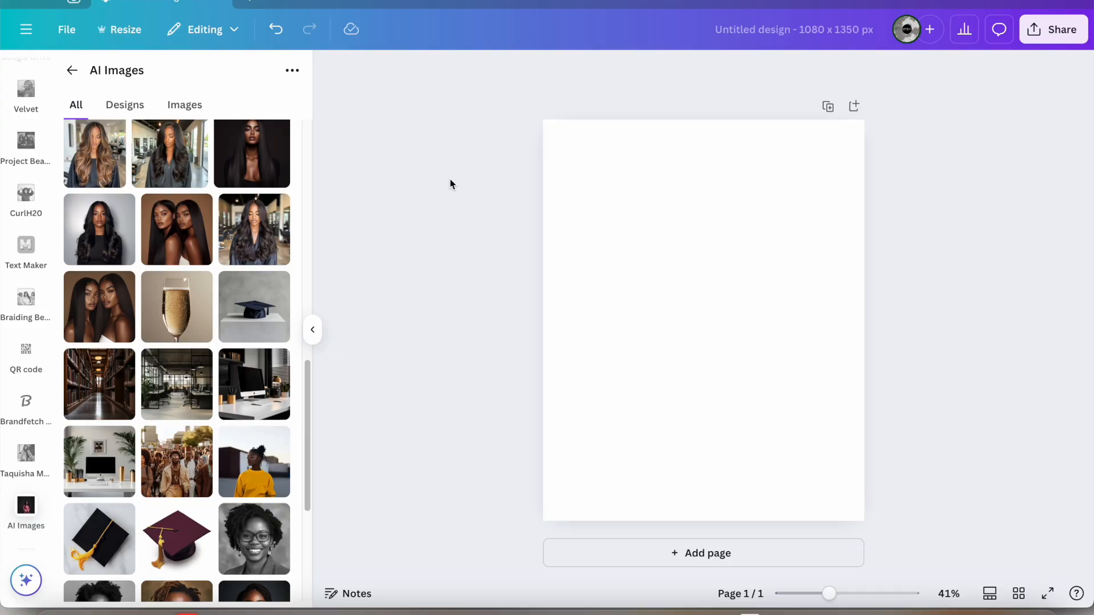
mouse_move(99, 307)
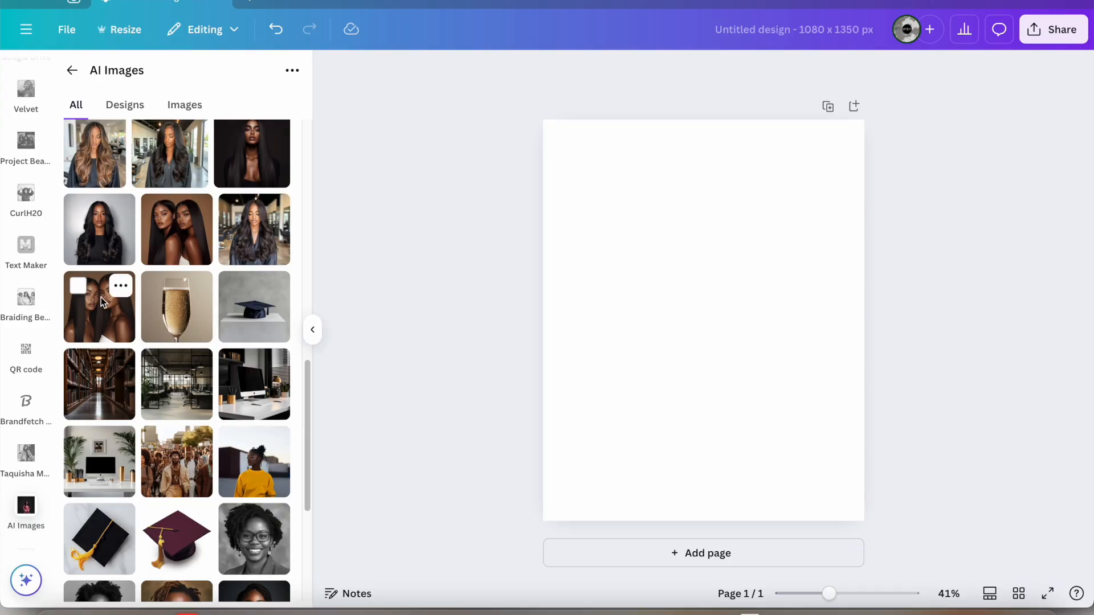
Add the AI portrait of two long-haired women to the page.
click(99, 307)
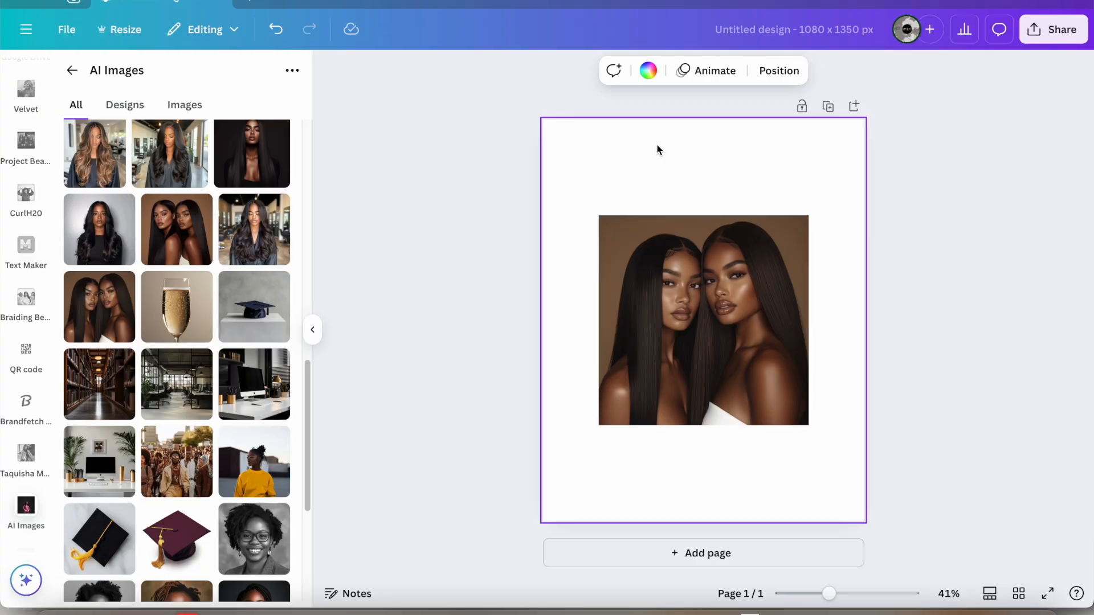
mouse_move(684, 61)
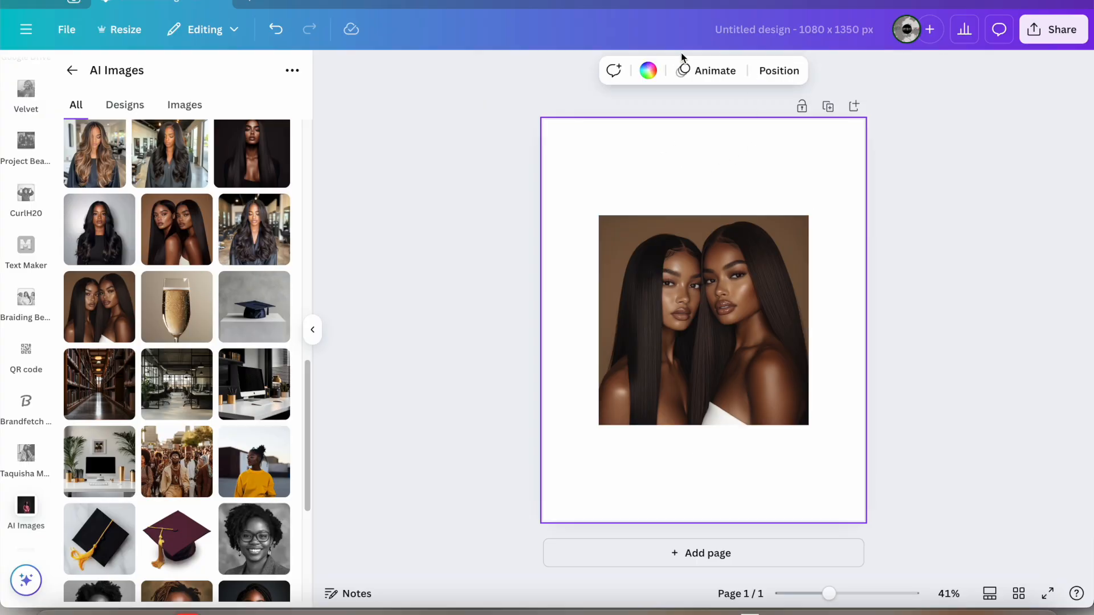
Set the page background to the photo's brown and remove the portrait's backdrop with BG Remover.
click(648, 71)
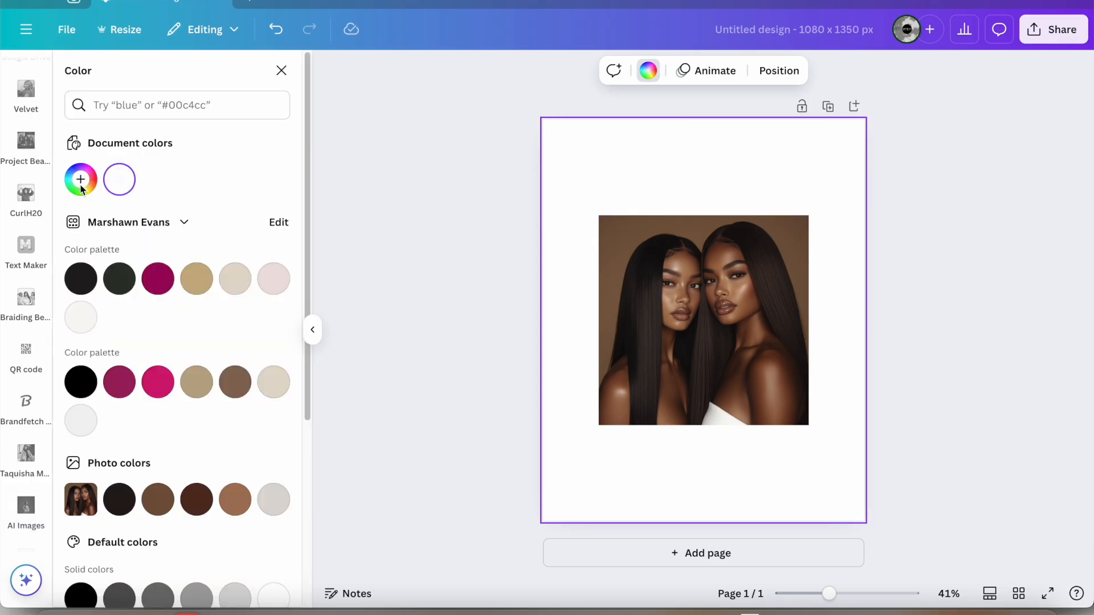
click(80, 180)
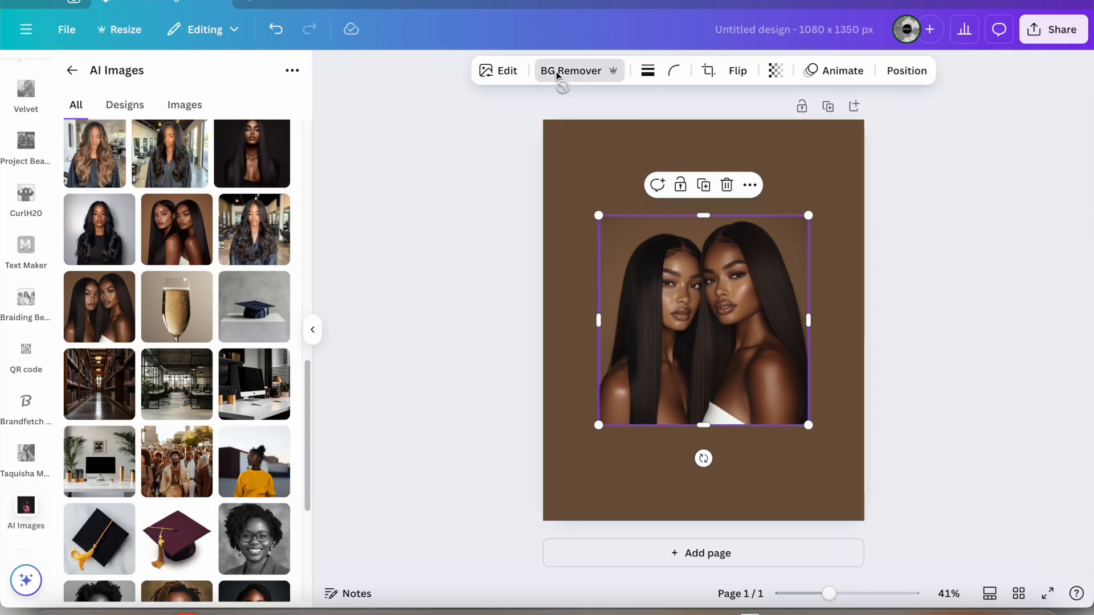
click(571, 71)
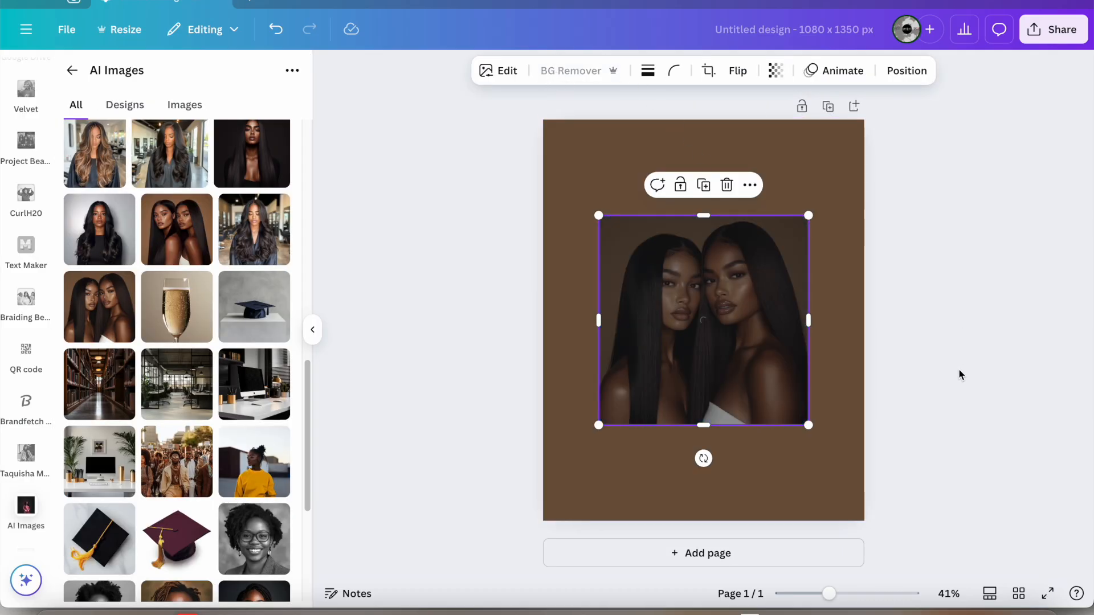
click(570, 70)
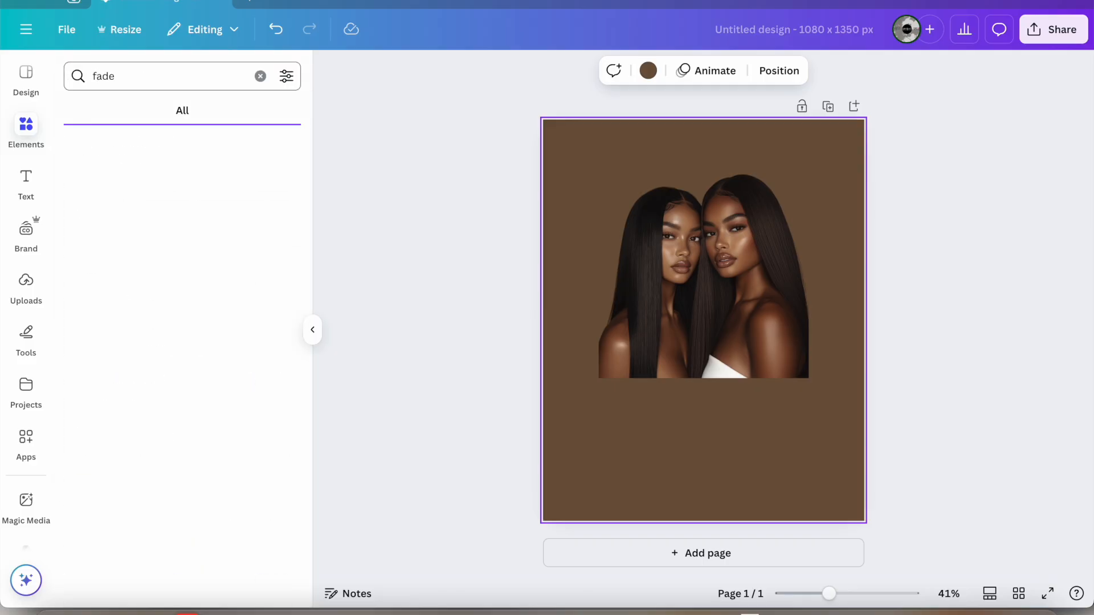
Search Elements for 'fade' and place the black fade over the women's lower half.
click(181, 76)
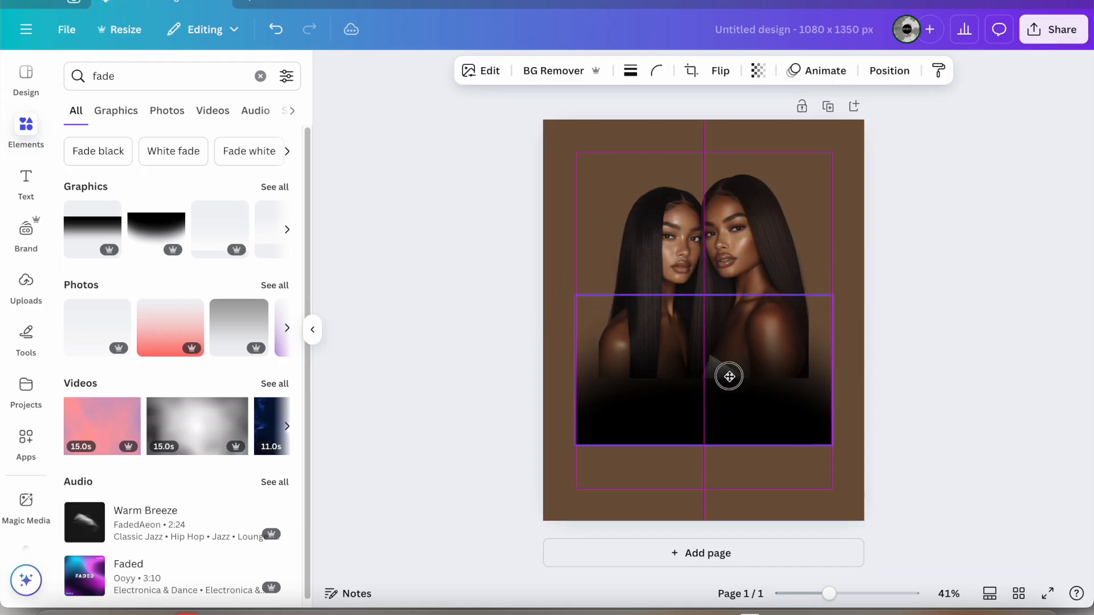
drag(728, 377, 513, 491)
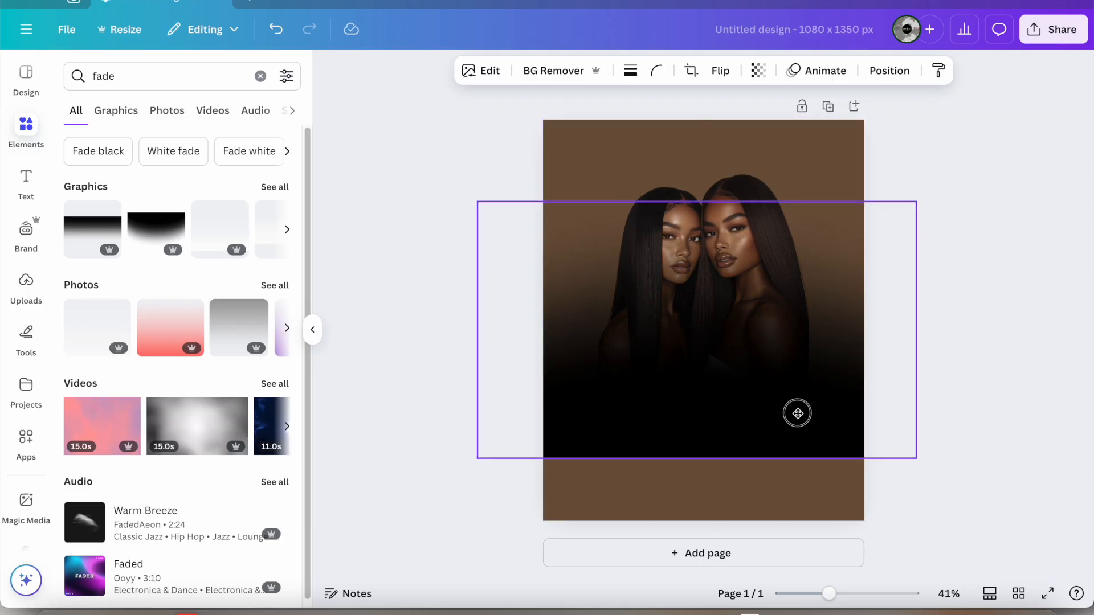
click(705, 291)
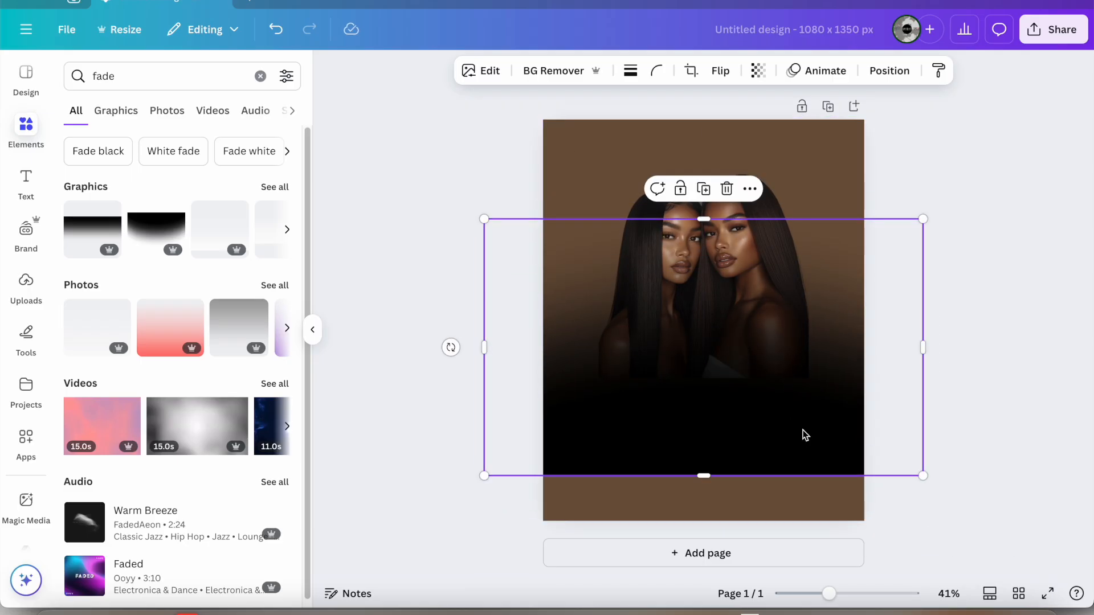
Enlarge the portrait of the two women by dragging its corner handle.
drag(484, 219, 559, 133)
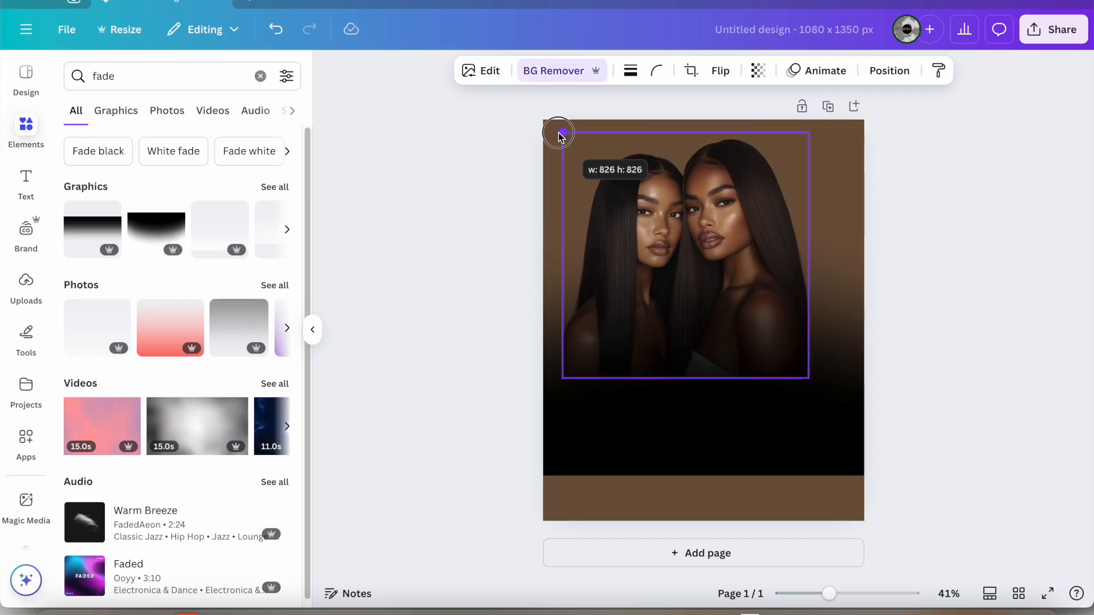
drag(558, 133, 814, 417)
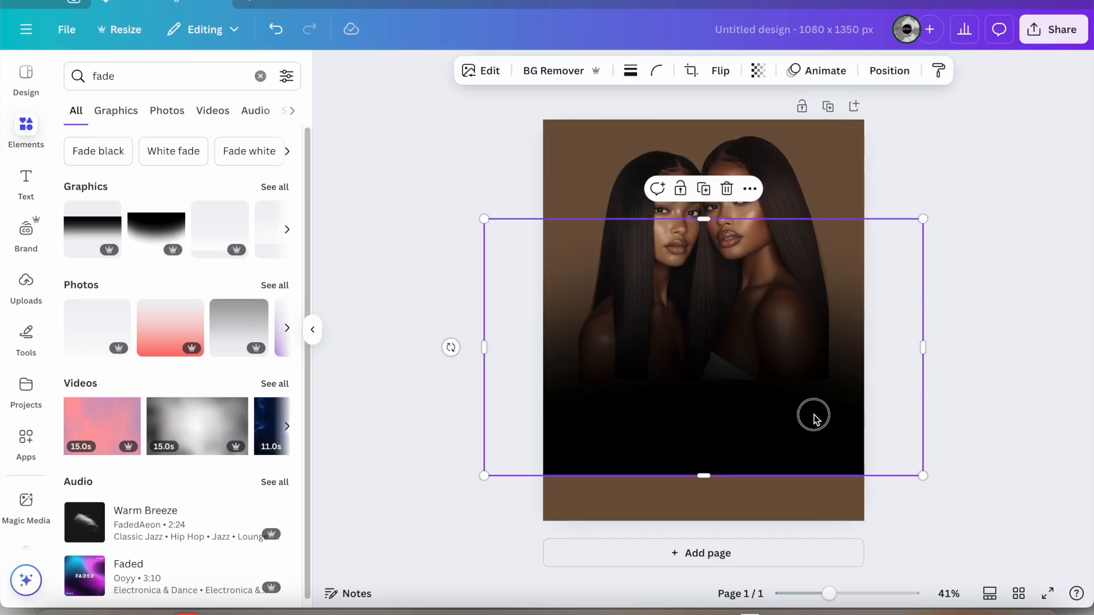
click(489, 70)
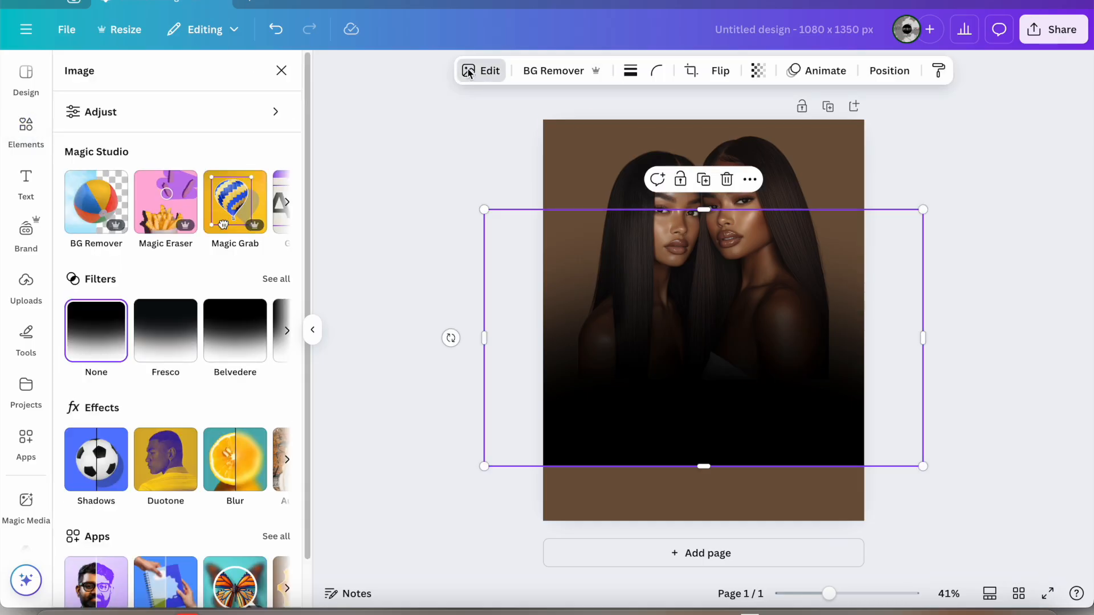
Give the fade graphic a custom duotone with Shadows and Highlights both #70553E.
click(165, 458)
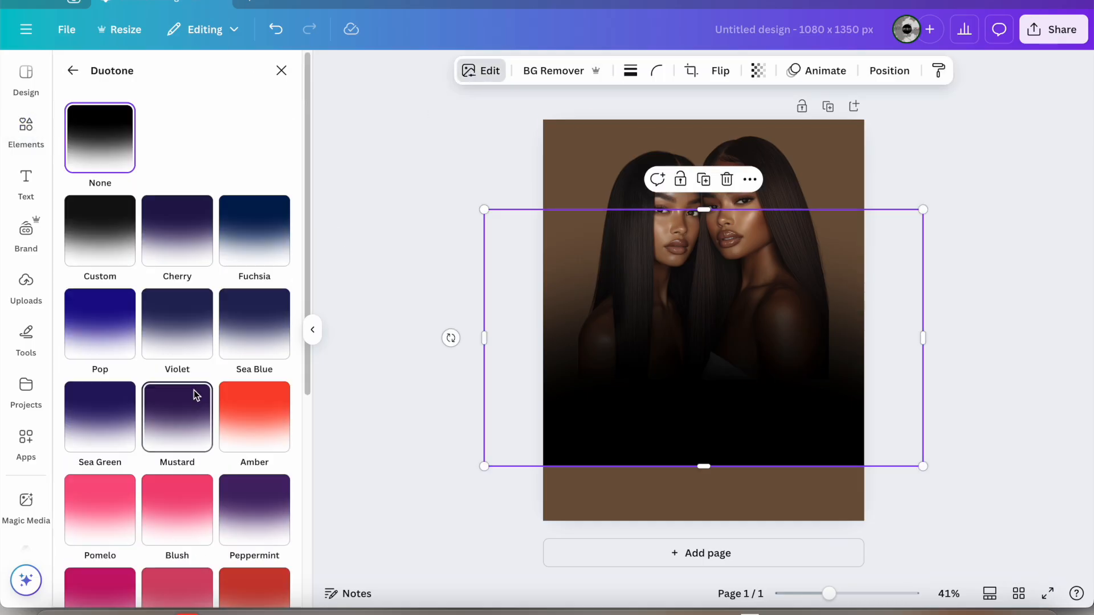
click(100, 230)
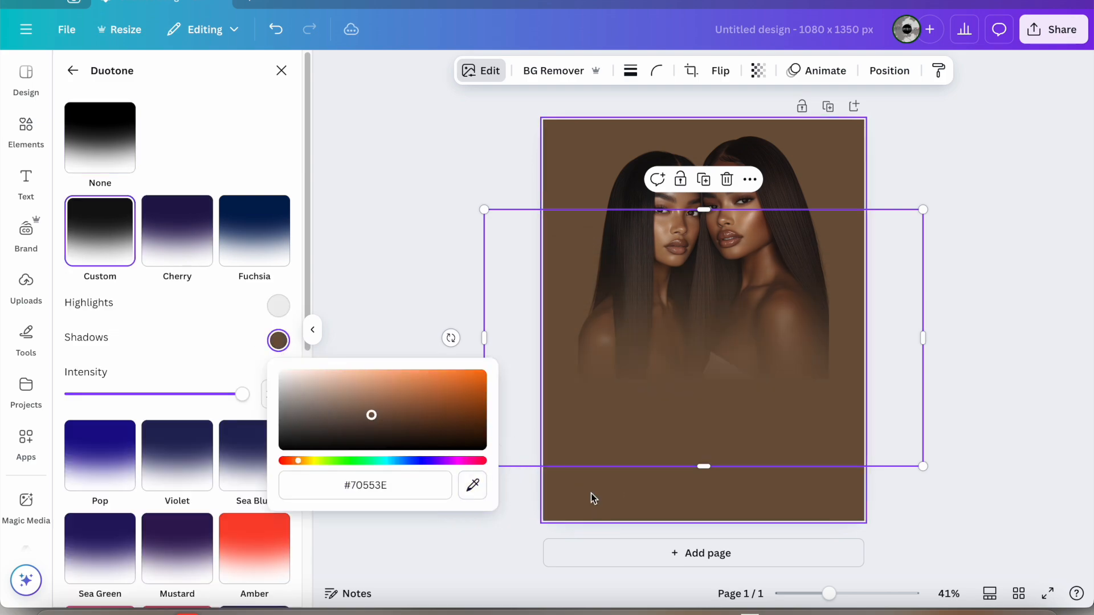
click(277, 306)
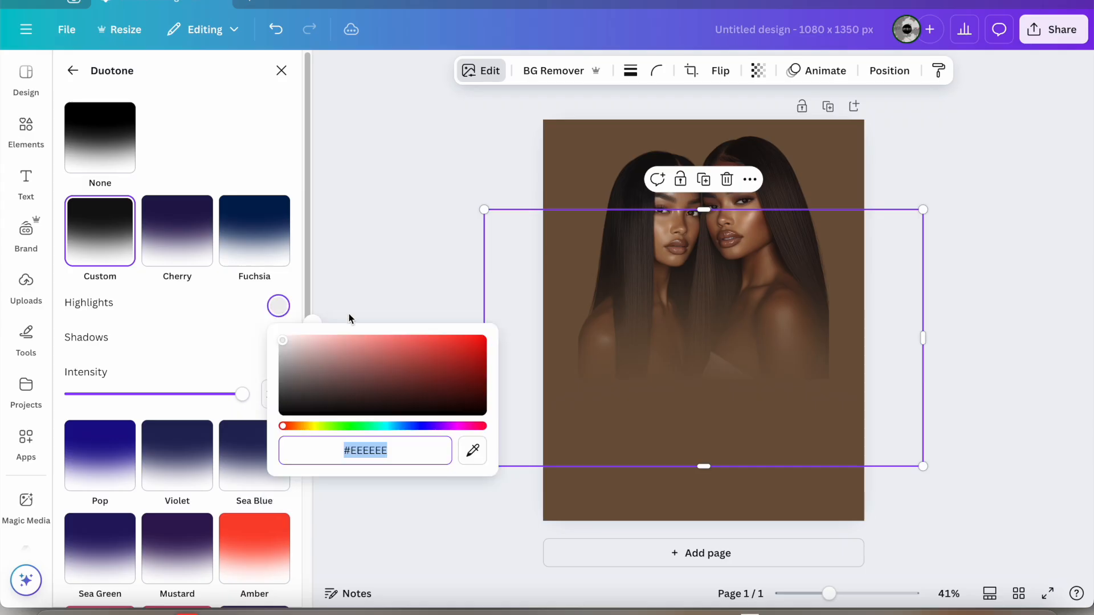
click(370, 380)
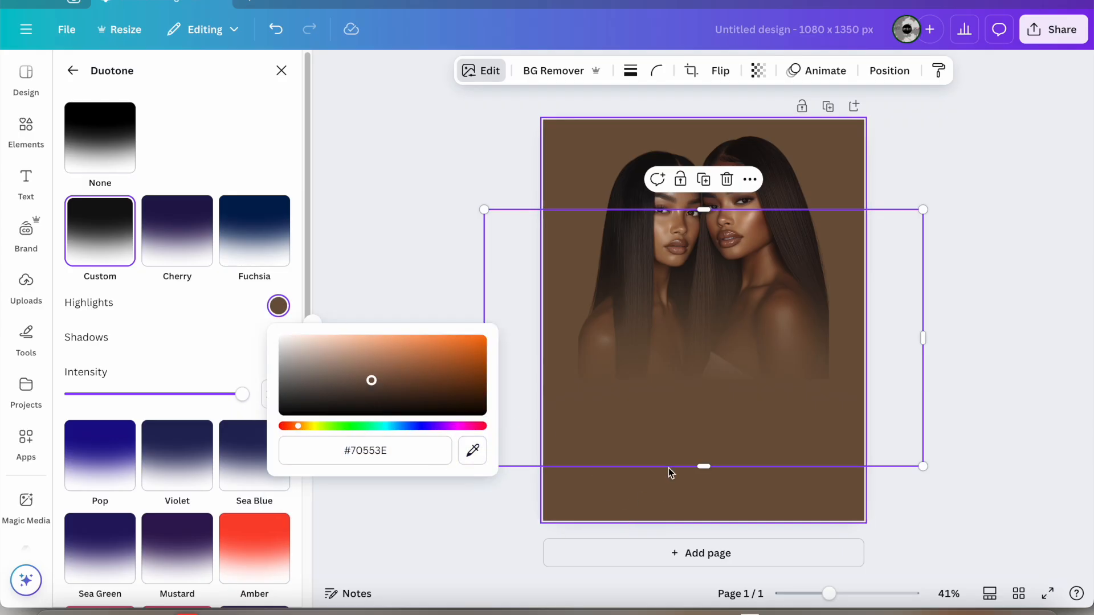
click(26, 132)
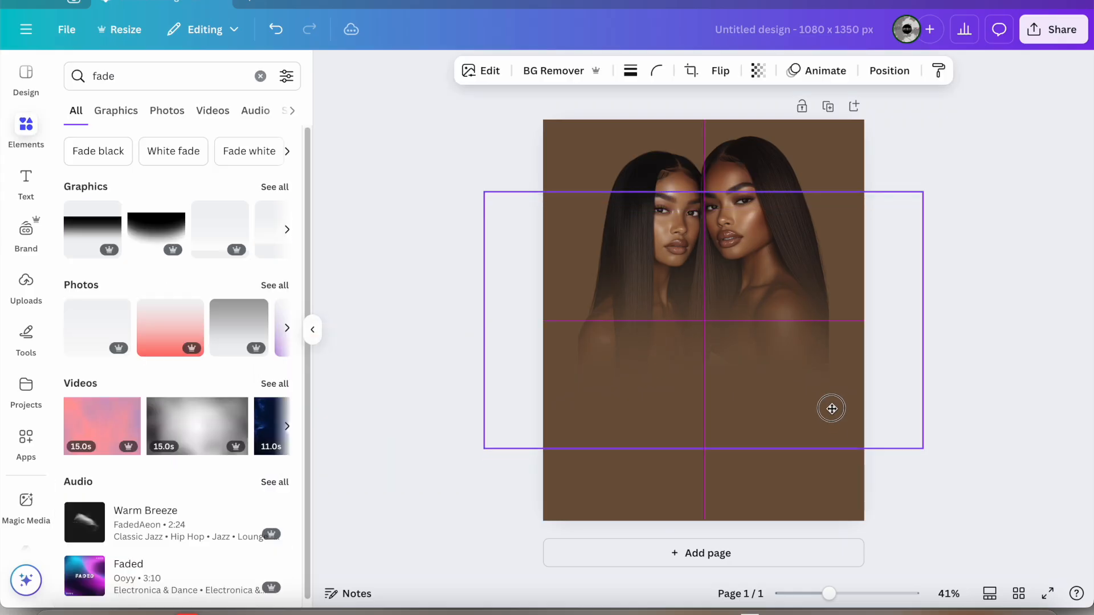
click(971, 282)
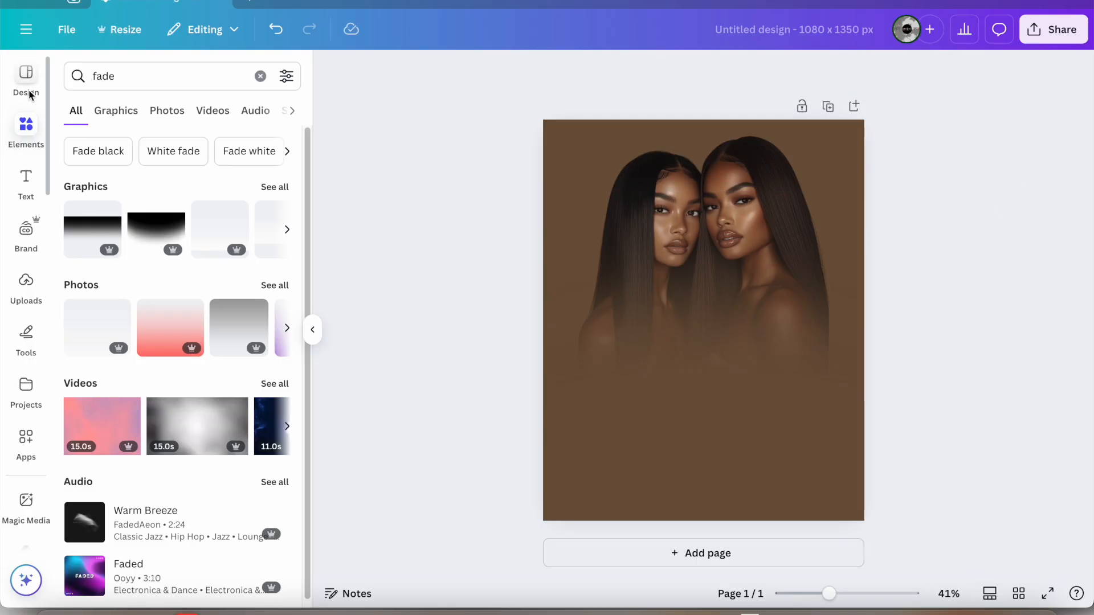
Show the Text panel and select the page with the blended portrait.
click(26, 183)
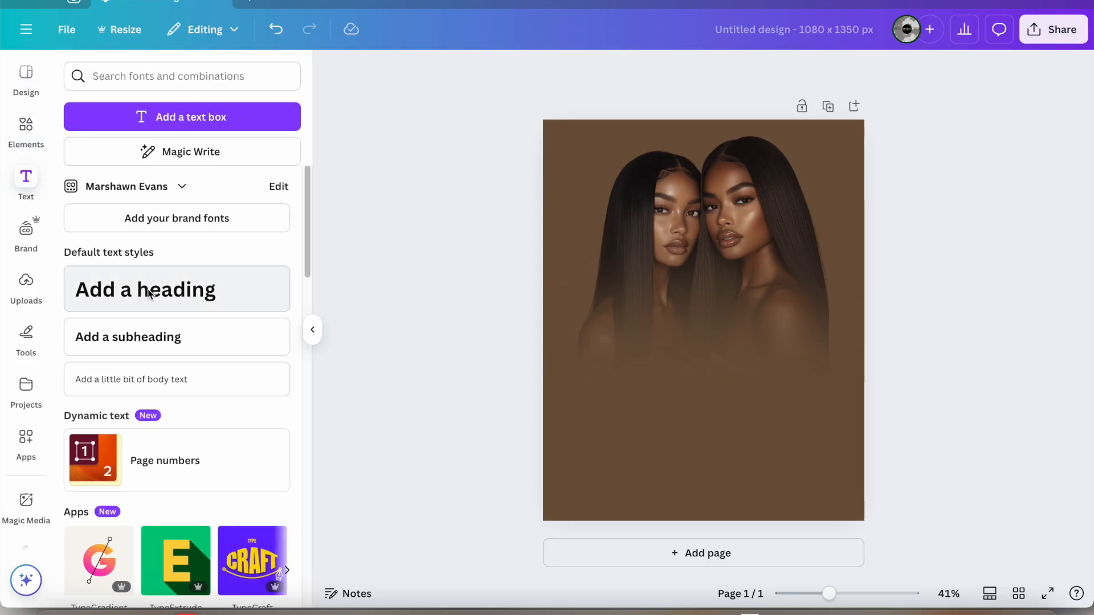
click(702, 320)
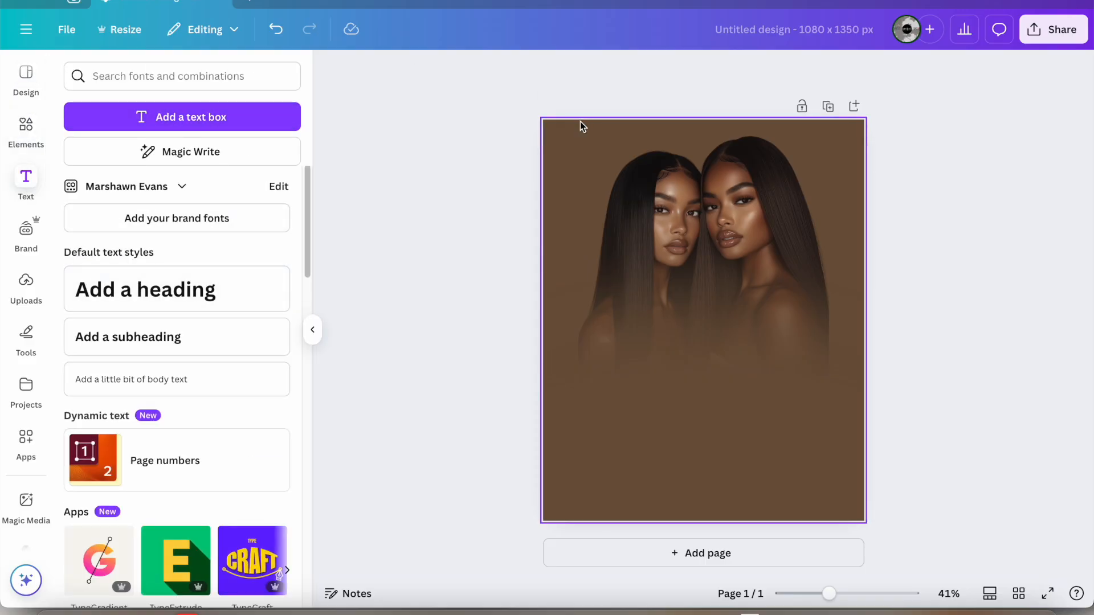